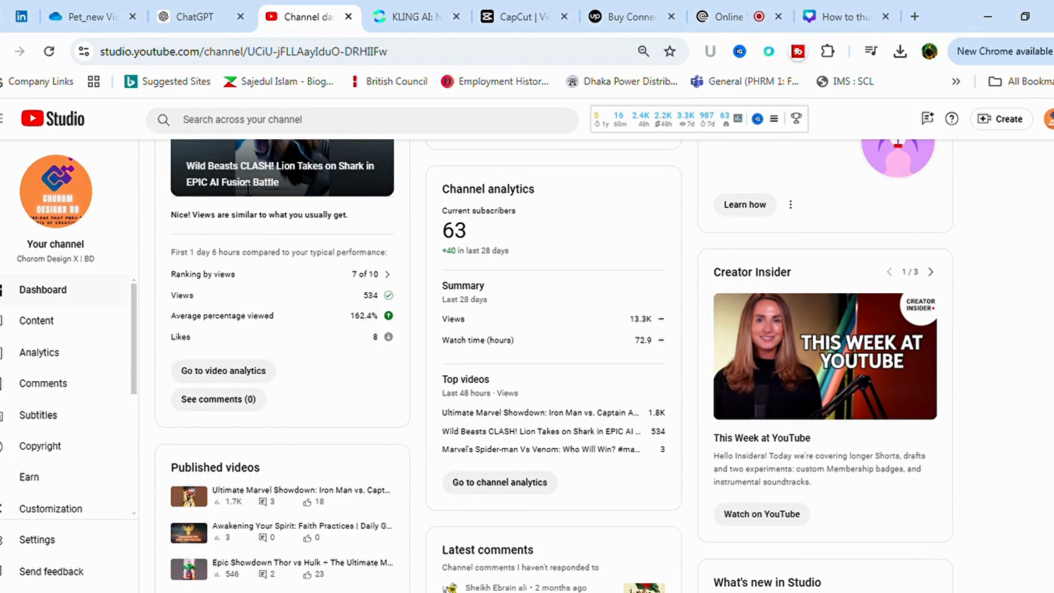
pyautogui.moveTo(192, 294)
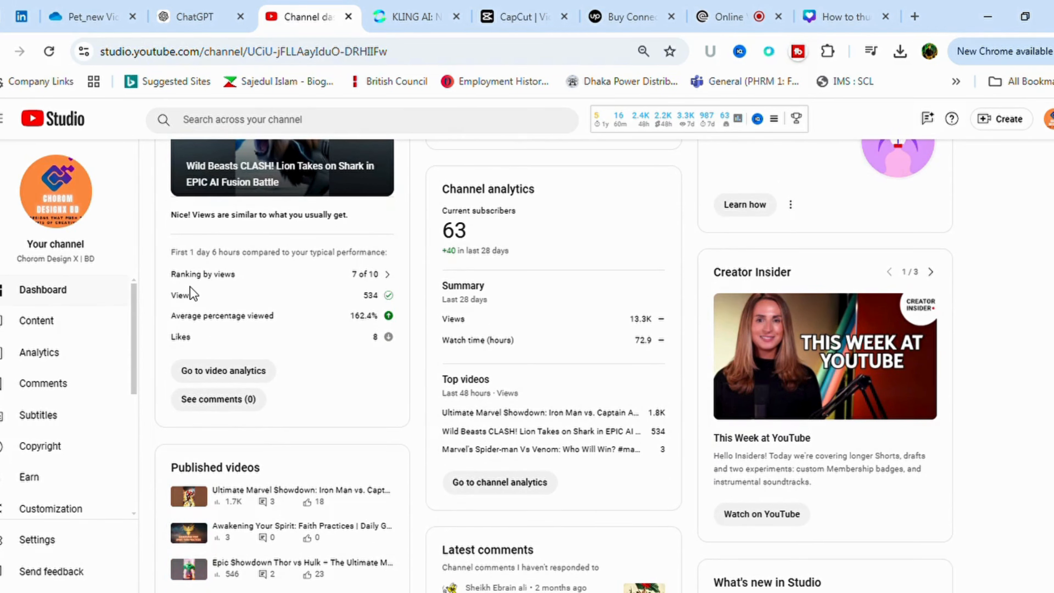
pyautogui.moveTo(98, 171)
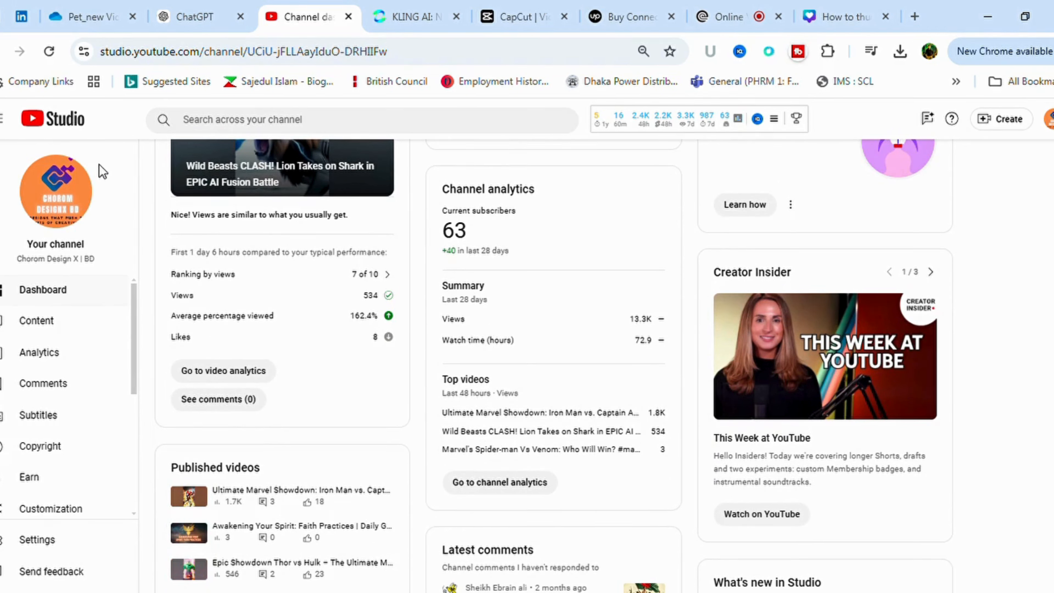
pyautogui.moveTo(1039, 201)
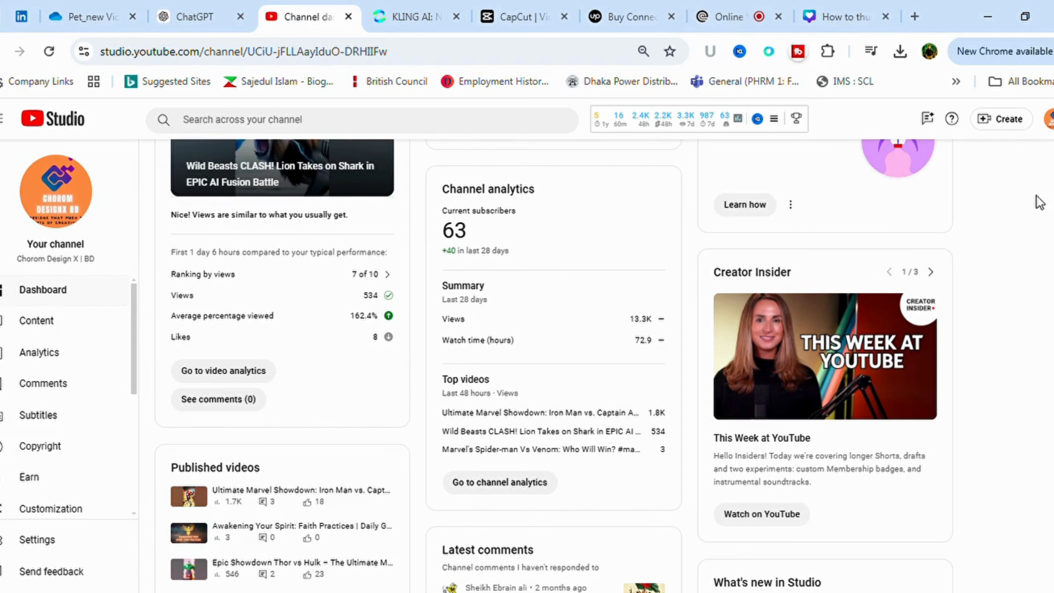
pyautogui.moveTo(56, 190)
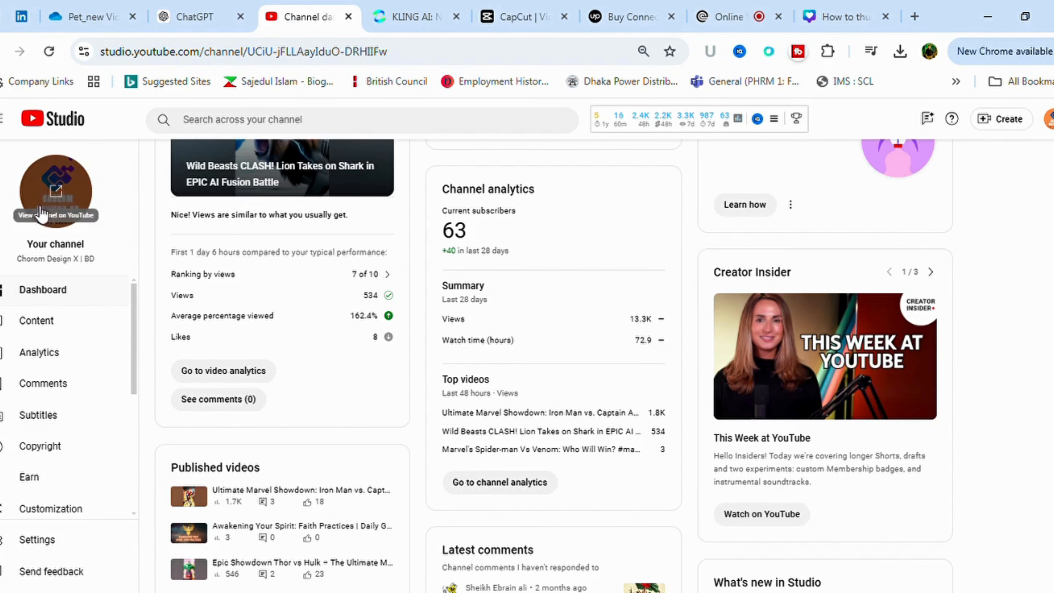
# Step: Review the channel's Shorts list in Content with their views, comments and likes
pyautogui.scroll(-3)
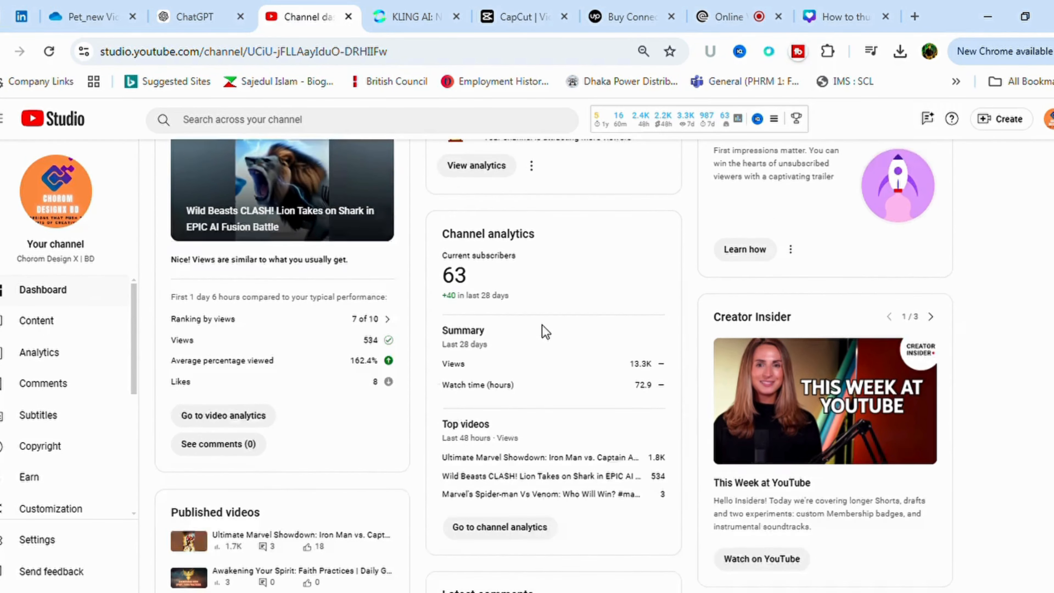
pyautogui.scroll(-3)
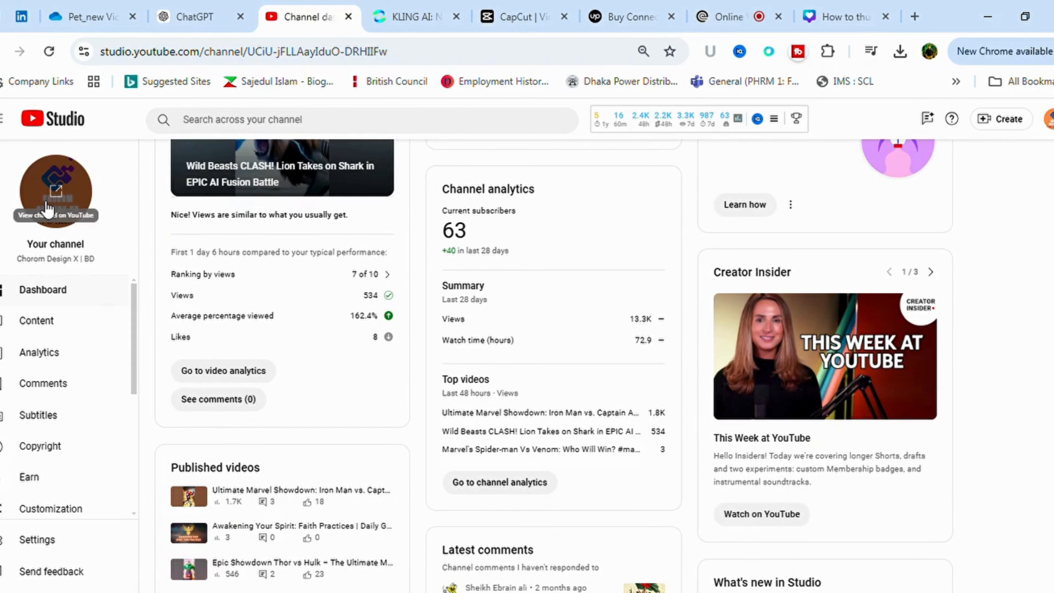
pyautogui.moveTo(71, 312)
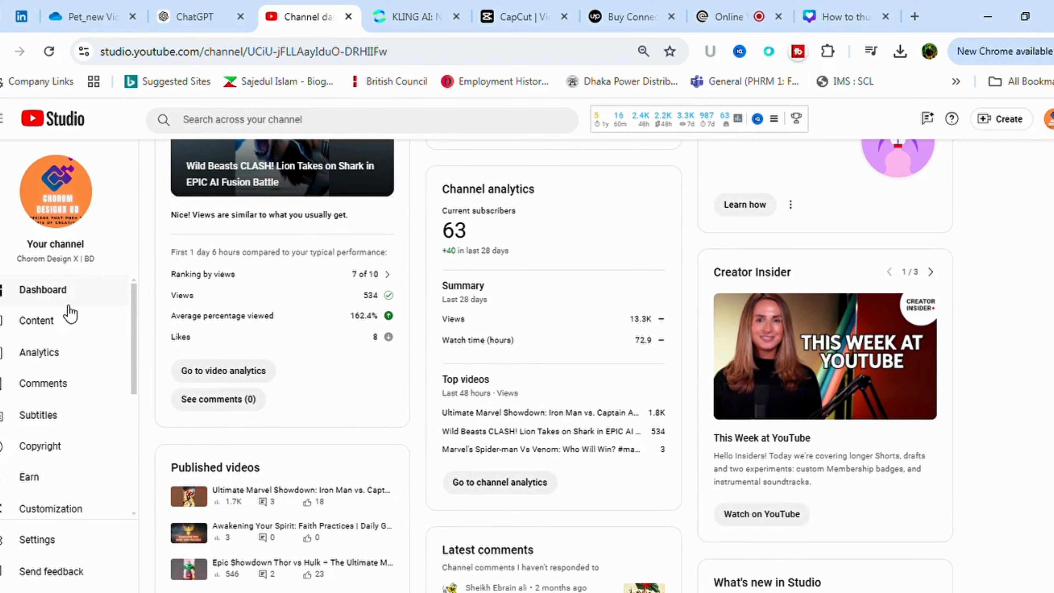
pyautogui.moveTo(31, 390)
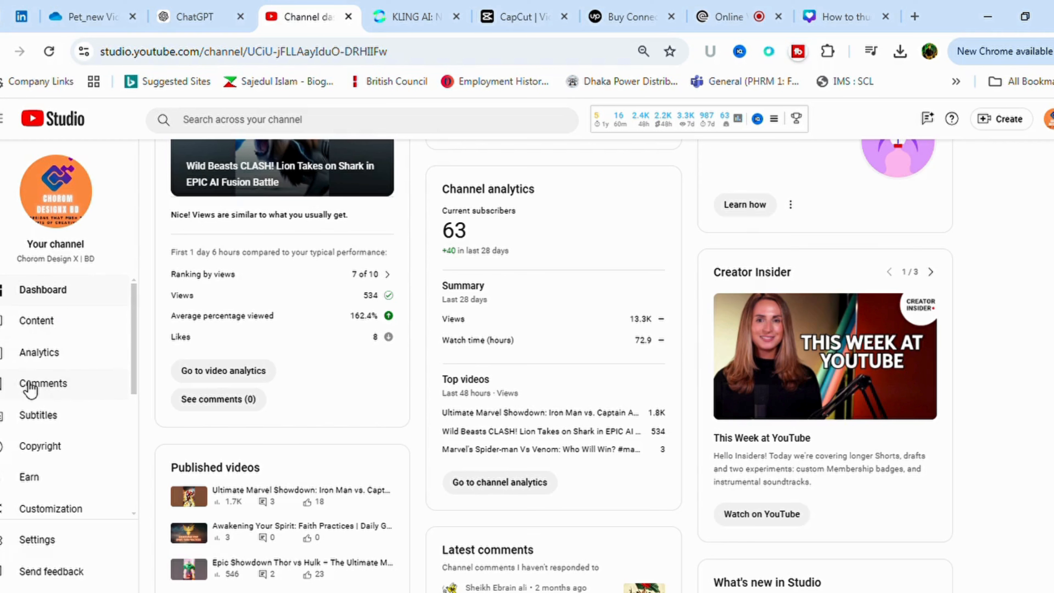
pyautogui.moveTo(805, 432)
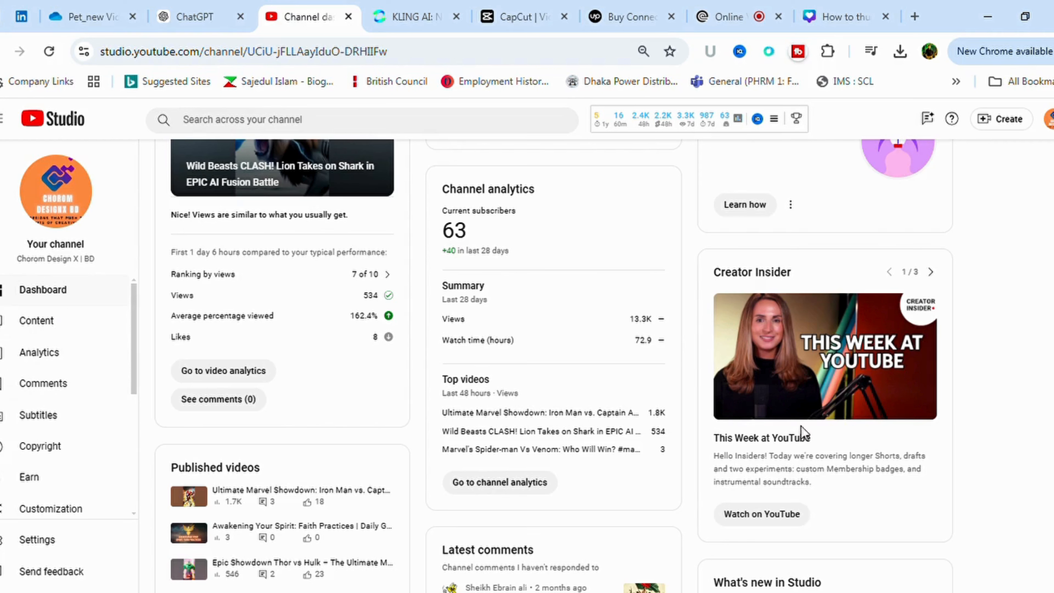
pyautogui.moveTo(71, 462)
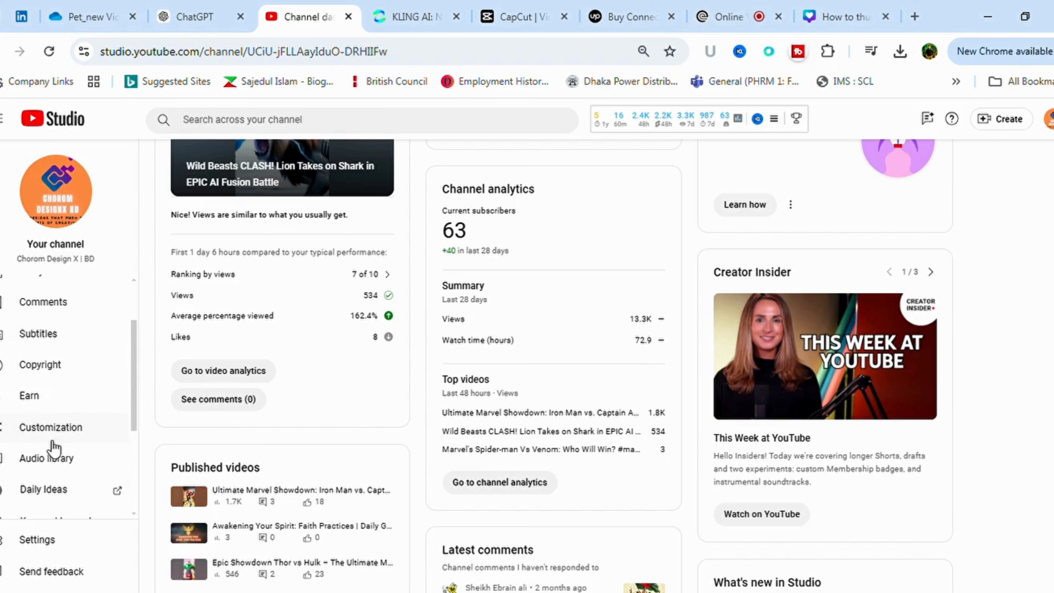
pyautogui.scroll(-3)
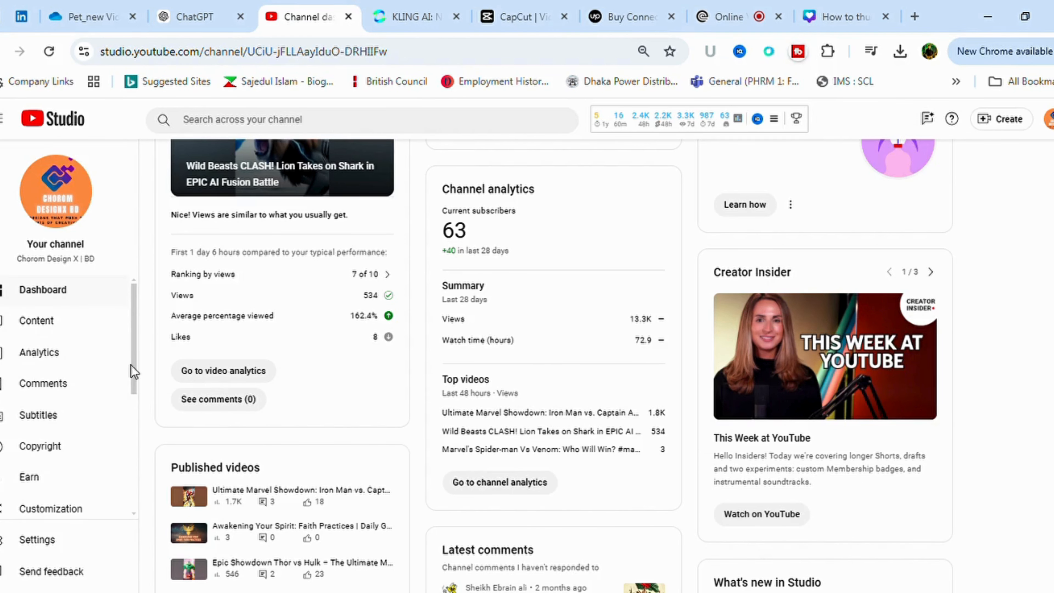
pyautogui.moveTo(176, 329)
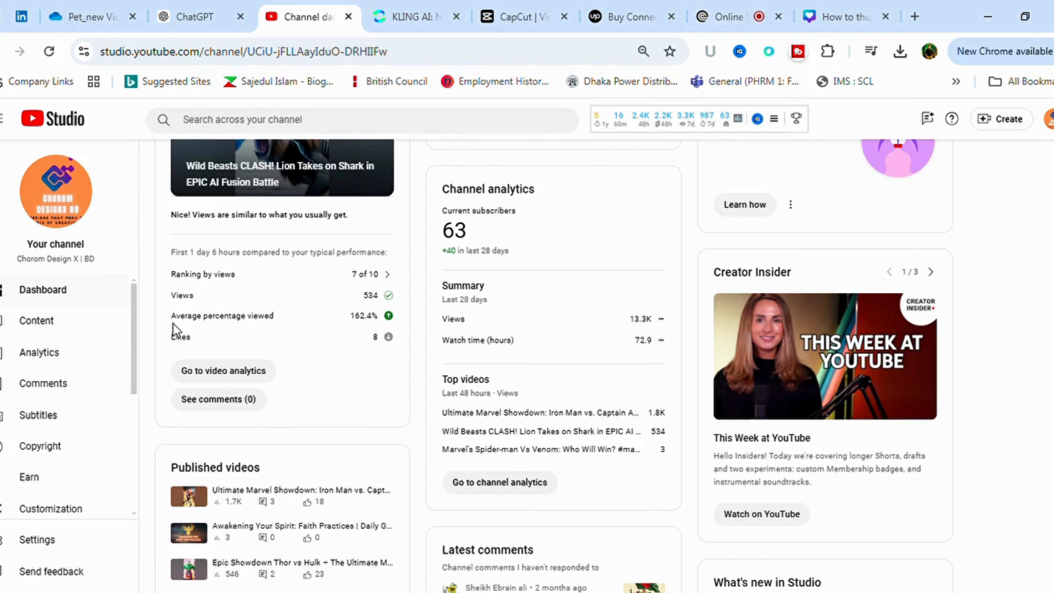
pyautogui.scroll(-3)
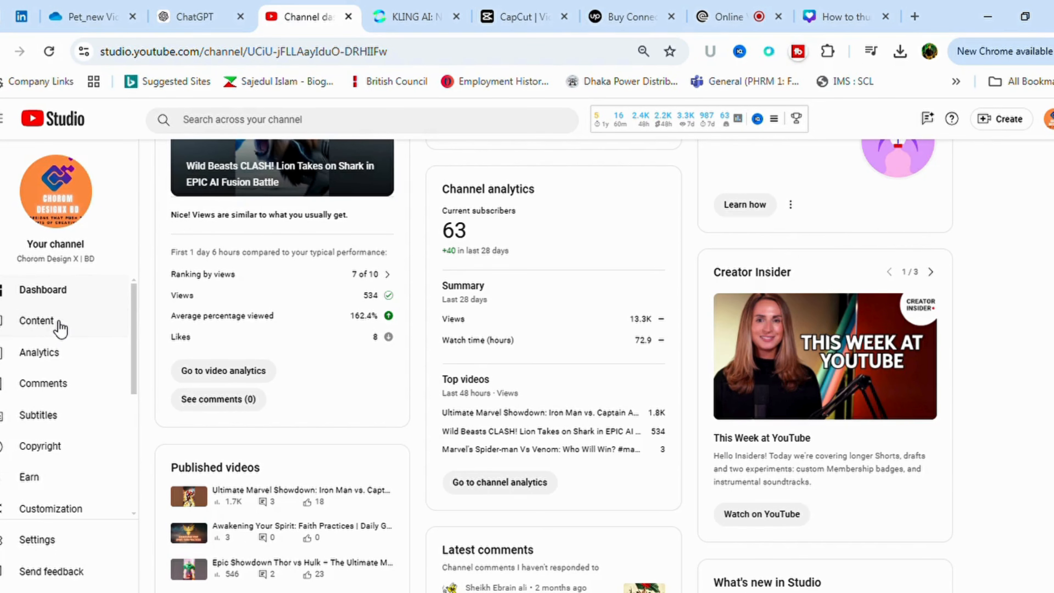
pyautogui.click(36, 321)
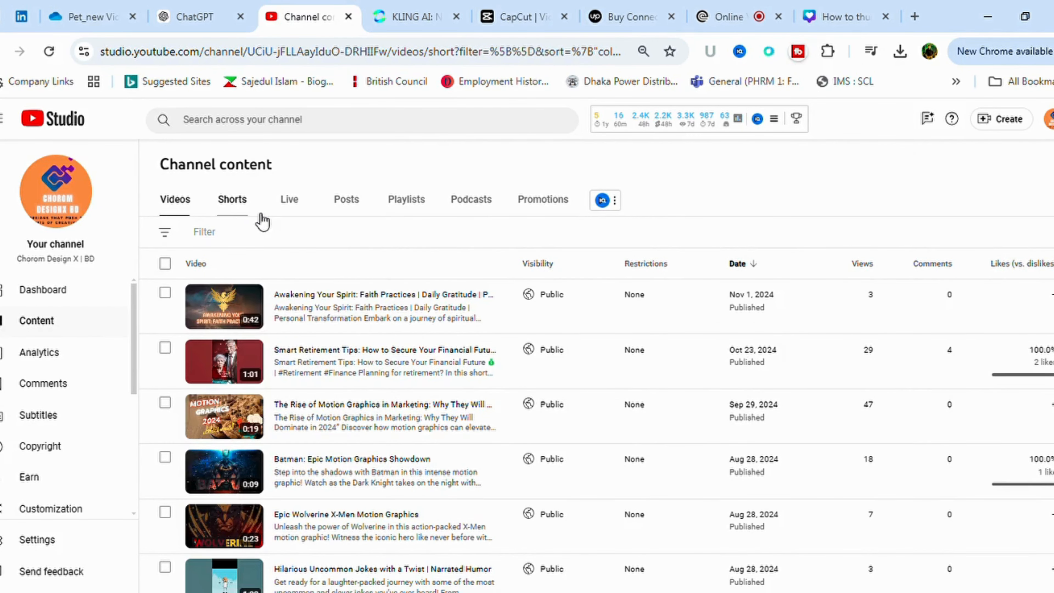
pyautogui.click(231, 199)
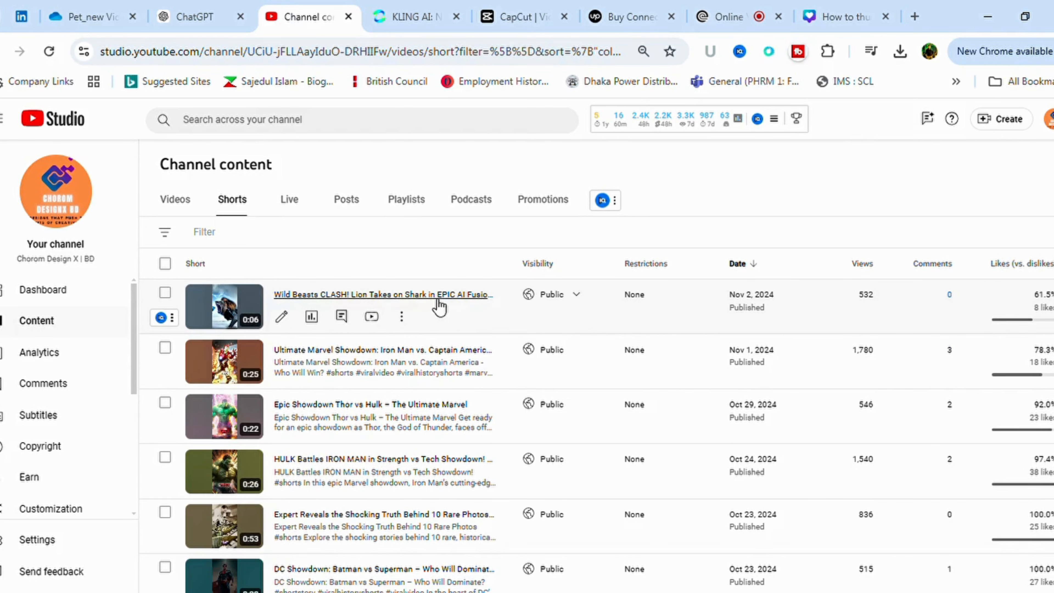
pyautogui.moveTo(311, 317)
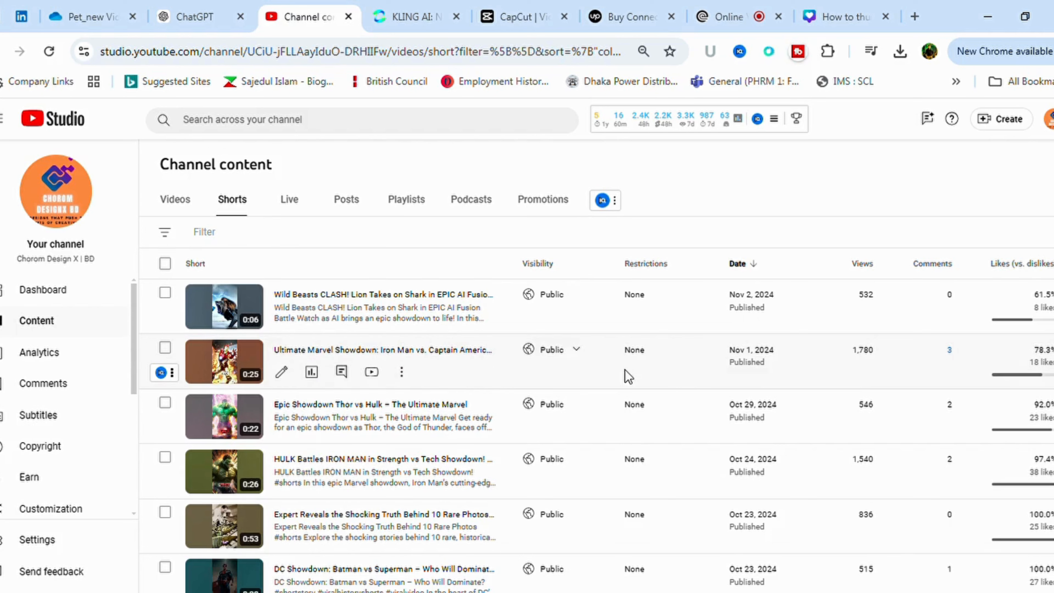
pyautogui.moveTo(864, 390)
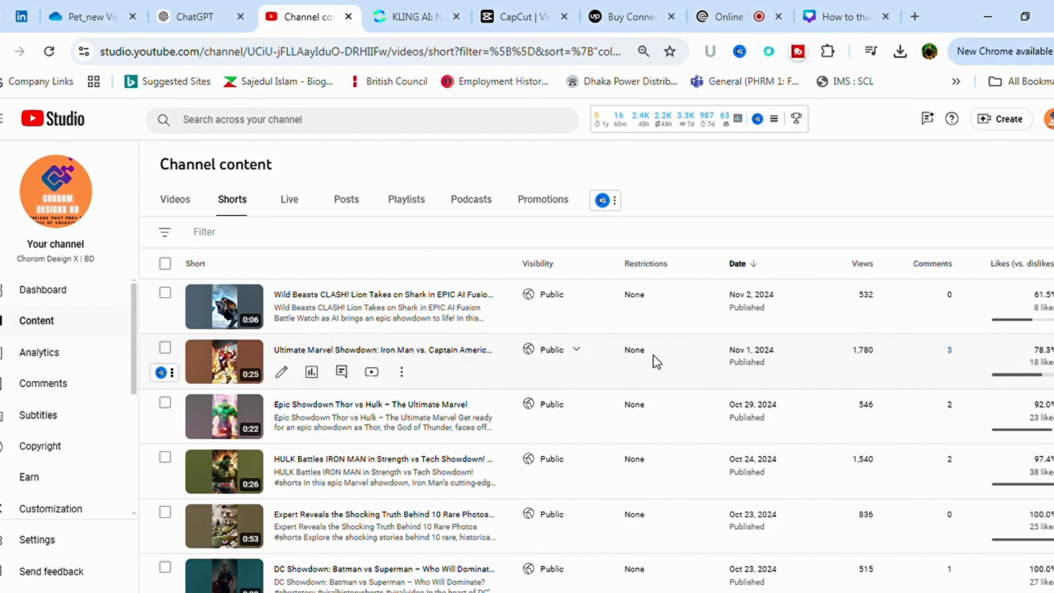
# Step: Move from the Shorts list to the Channel analytics page
pyautogui.click(39, 353)
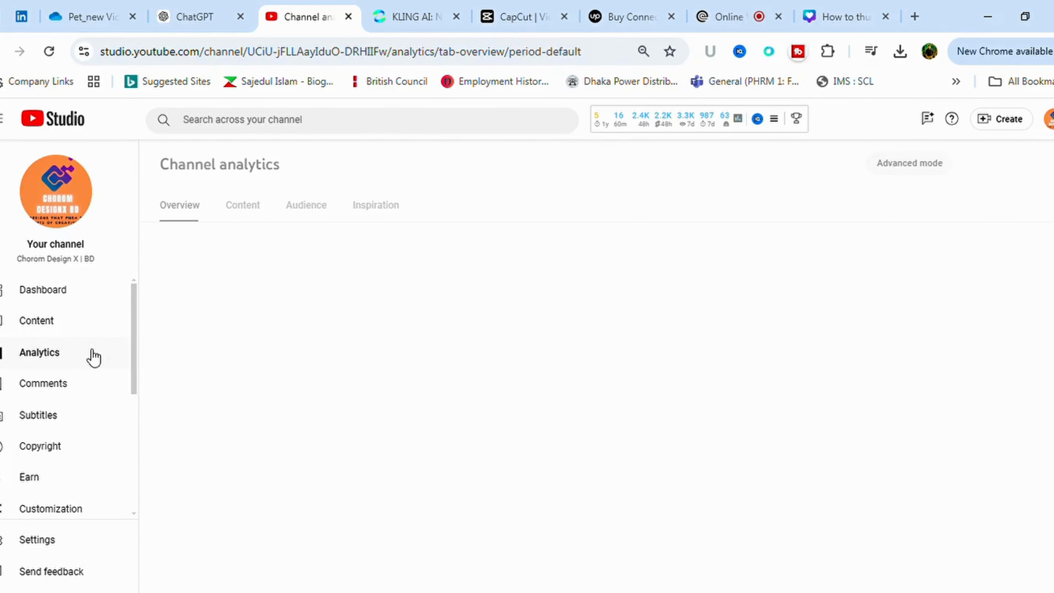
# Step: Show the 28-day views graph with 13,300 views, 72.9 watch hours and +40 subscribers
pyautogui.click(39, 352)
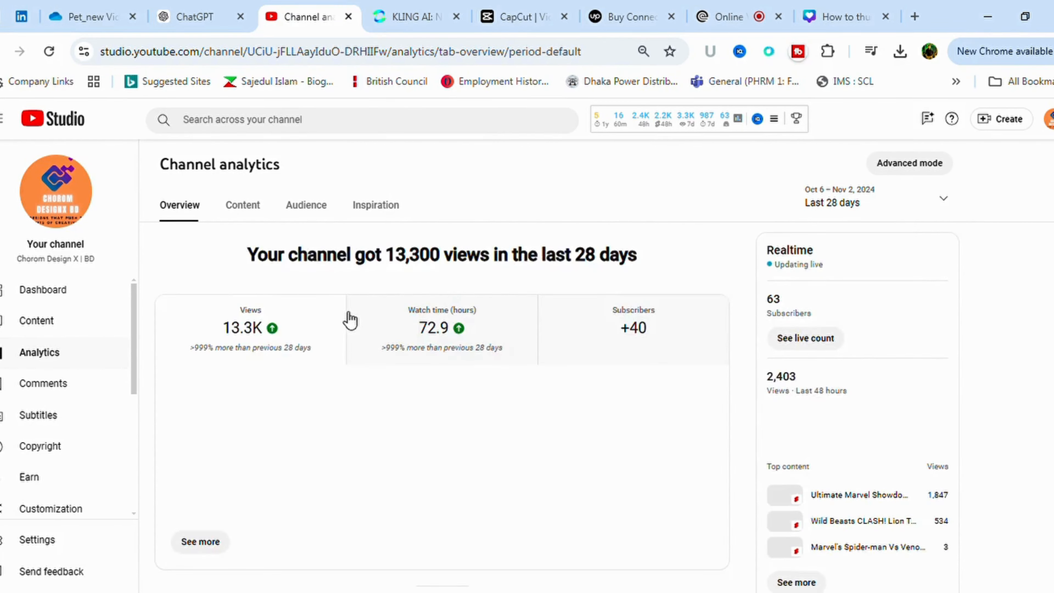
pyautogui.scroll(-3)
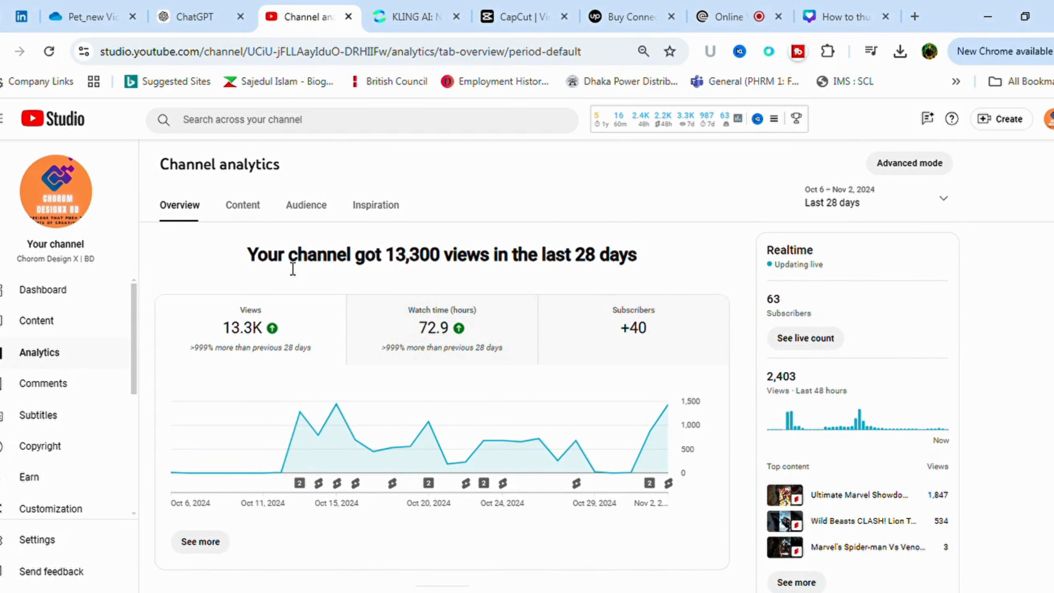
pyautogui.moveTo(482, 282)
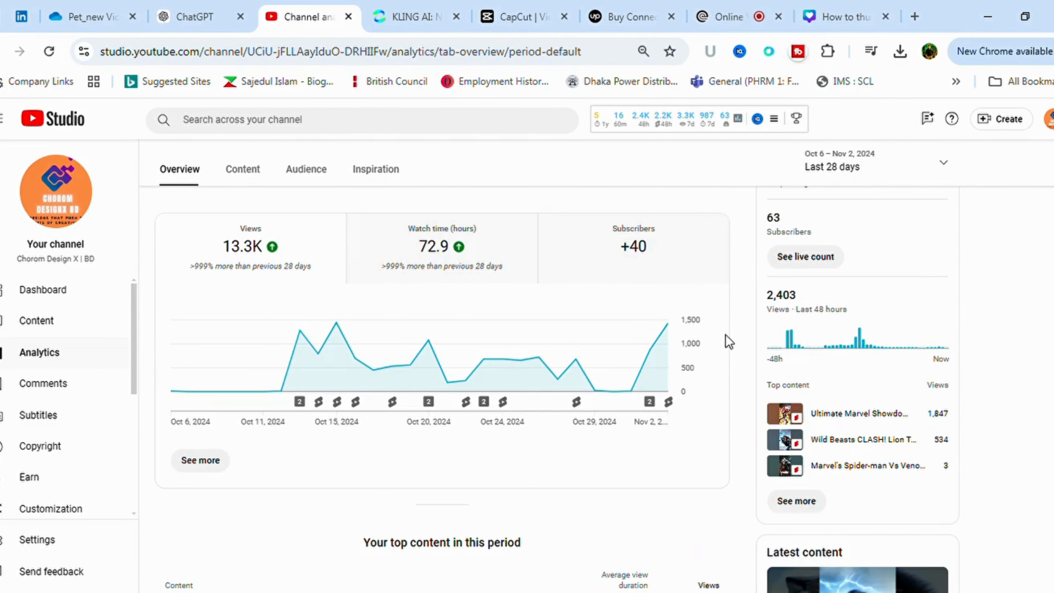
pyautogui.moveTo(830, 317)
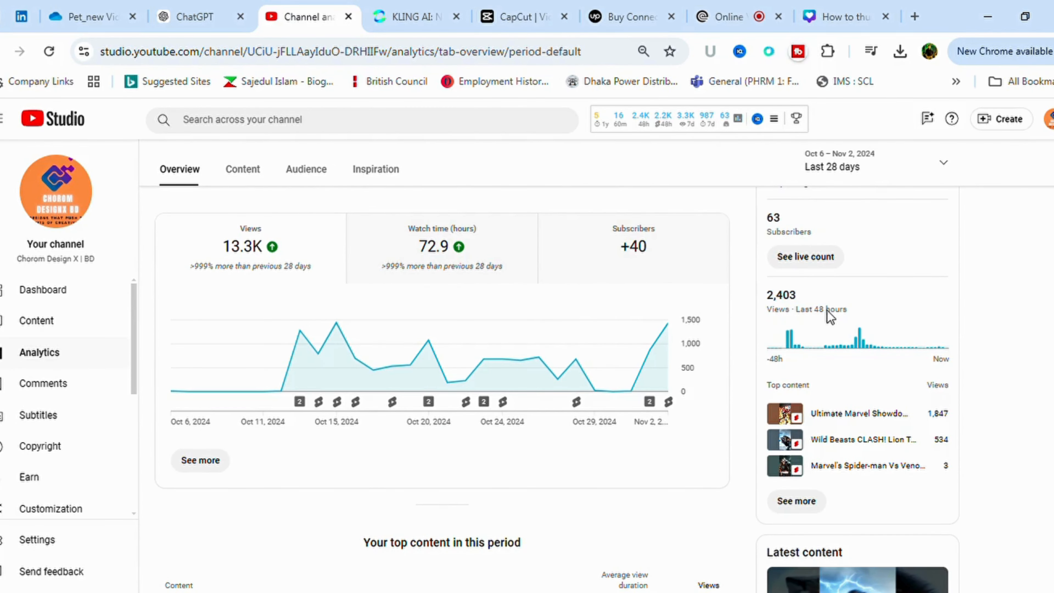
pyautogui.moveTo(515, 314)
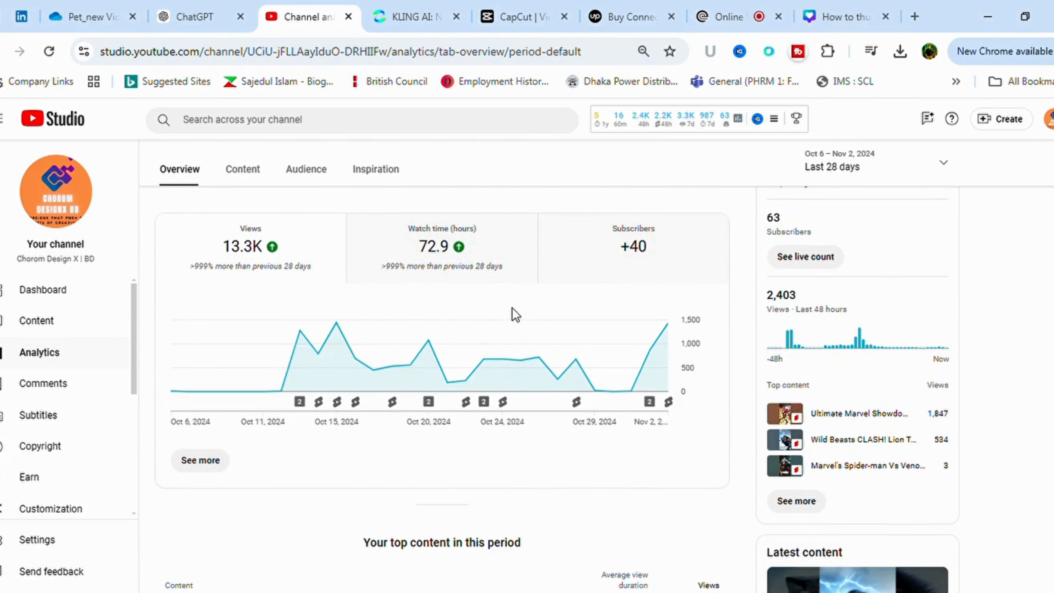
pyautogui.moveTo(528, 318)
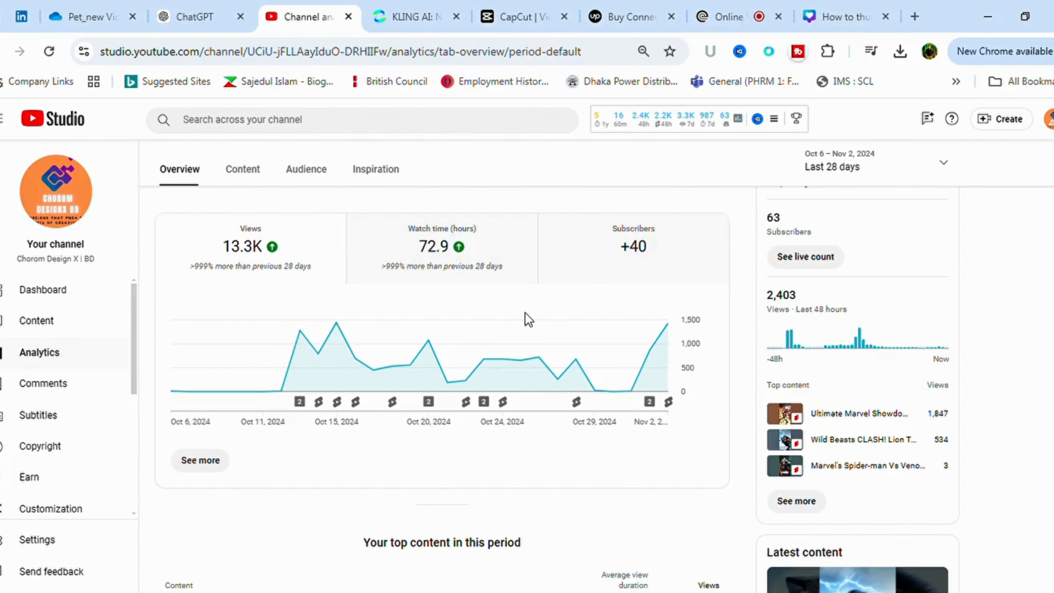
pyautogui.moveTo(80, 191)
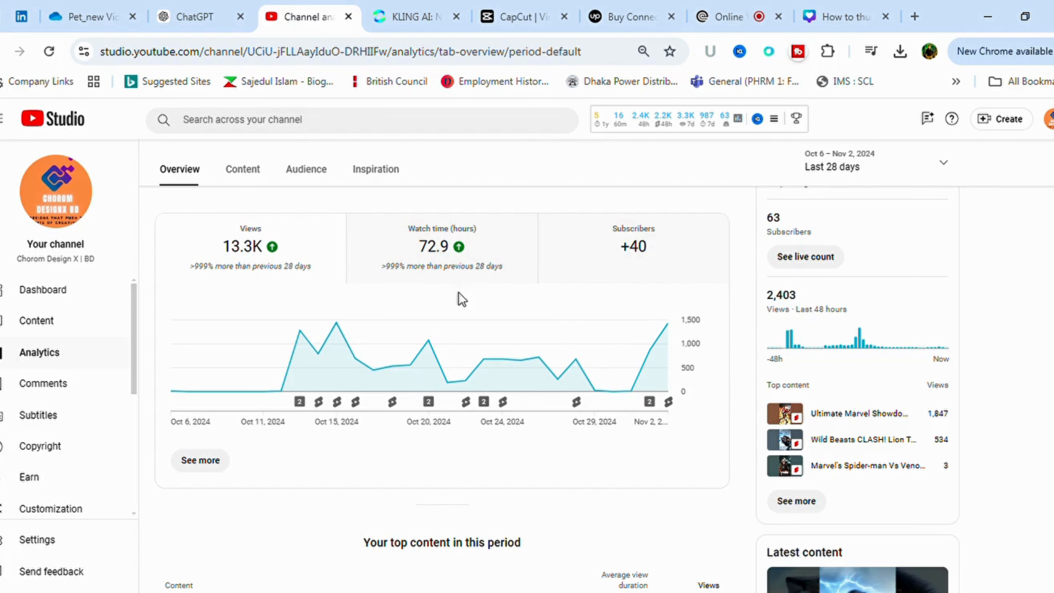
pyautogui.moveTo(419, 223)
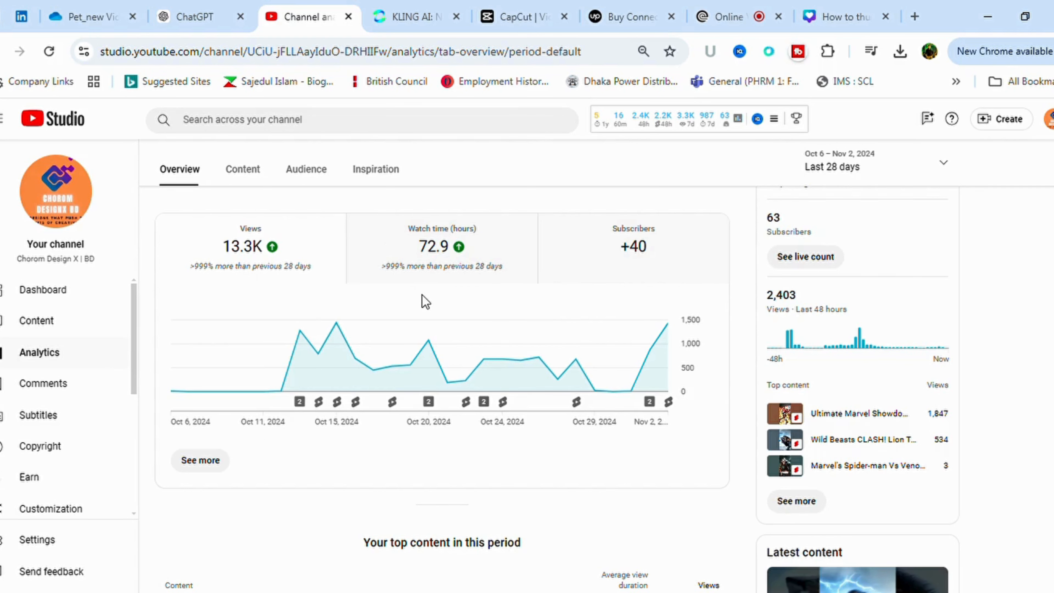
pyautogui.moveTo(604, 267)
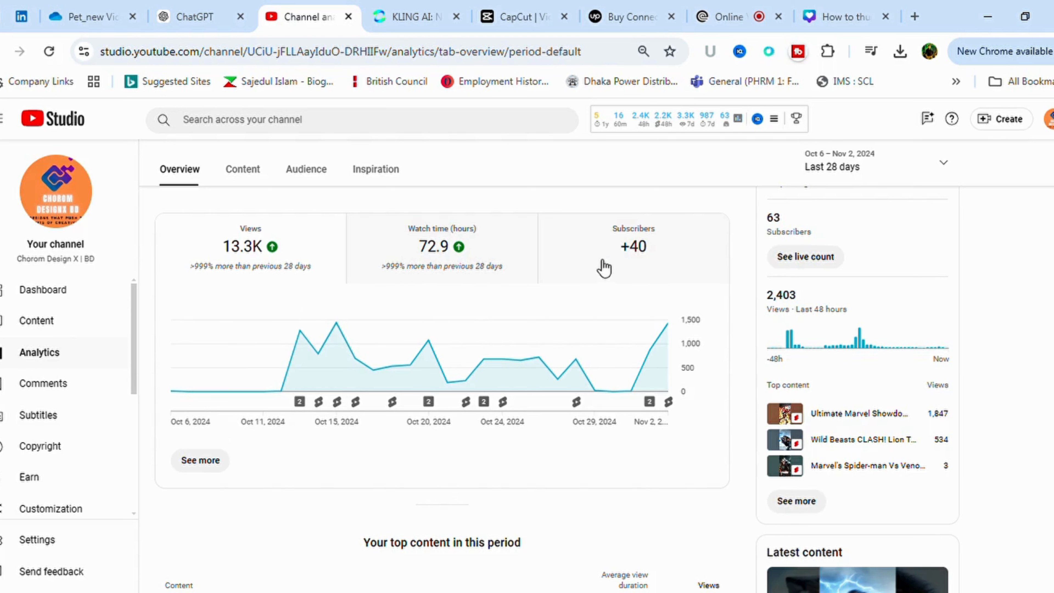